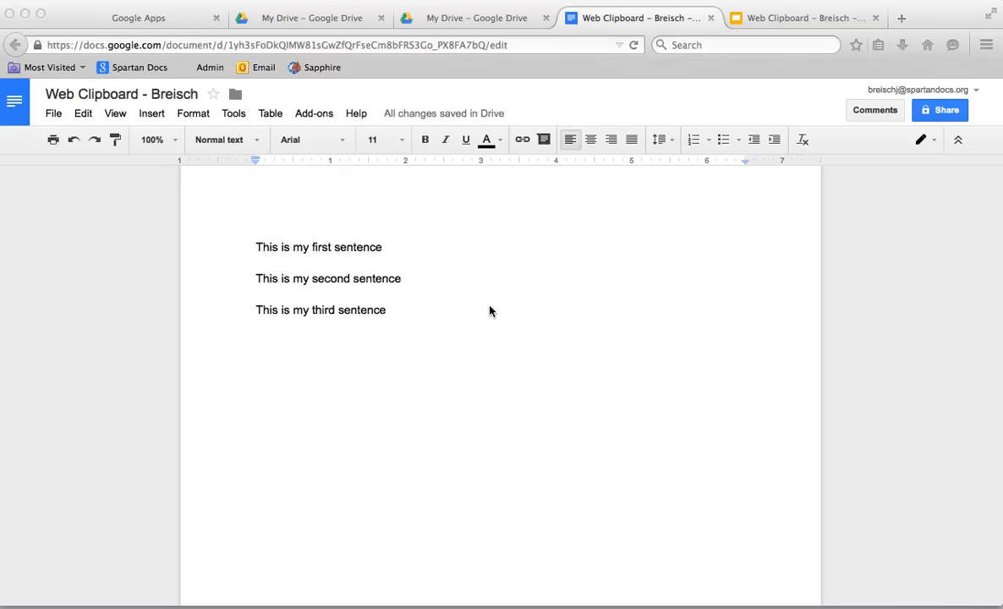
mouse_move(477, 317)
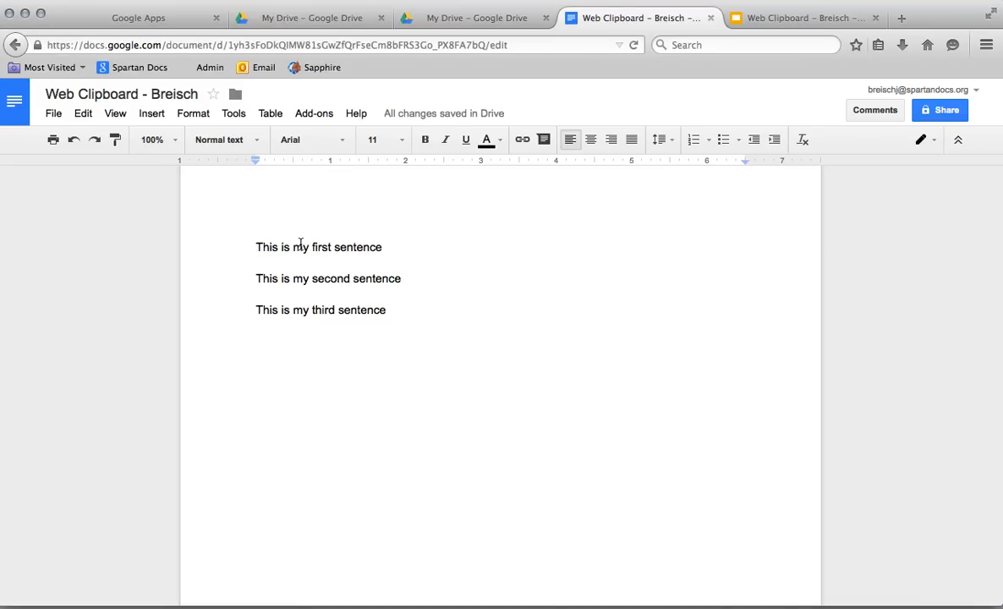
mouse_move(309, 272)
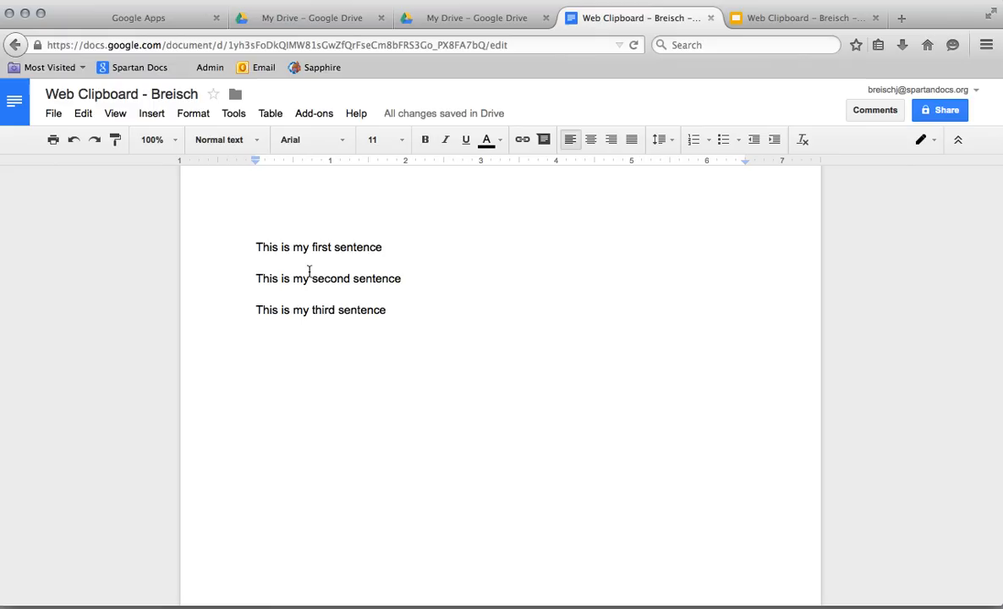
mouse_move(445, 233)
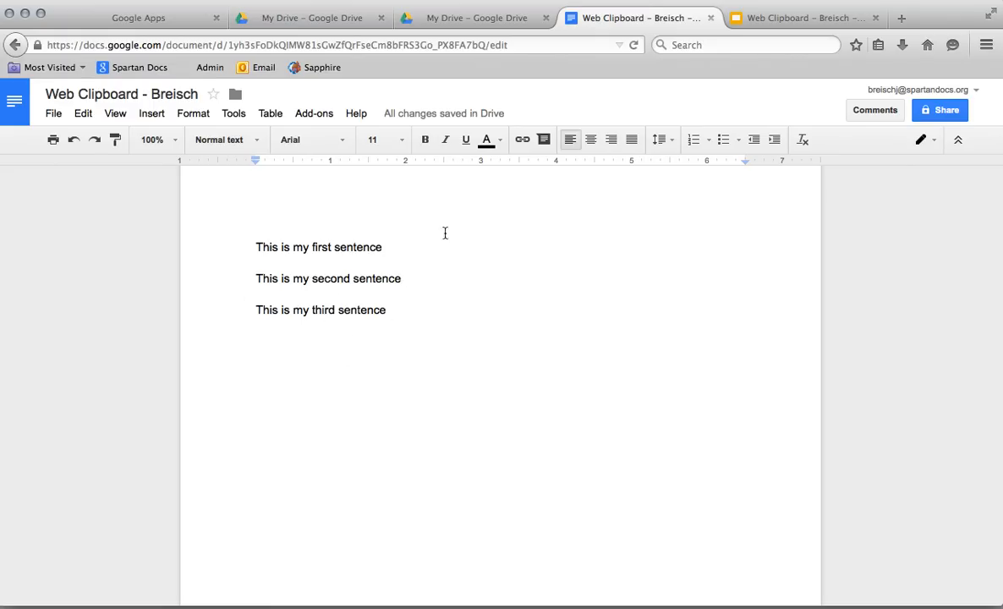
mouse_move(572, 402)
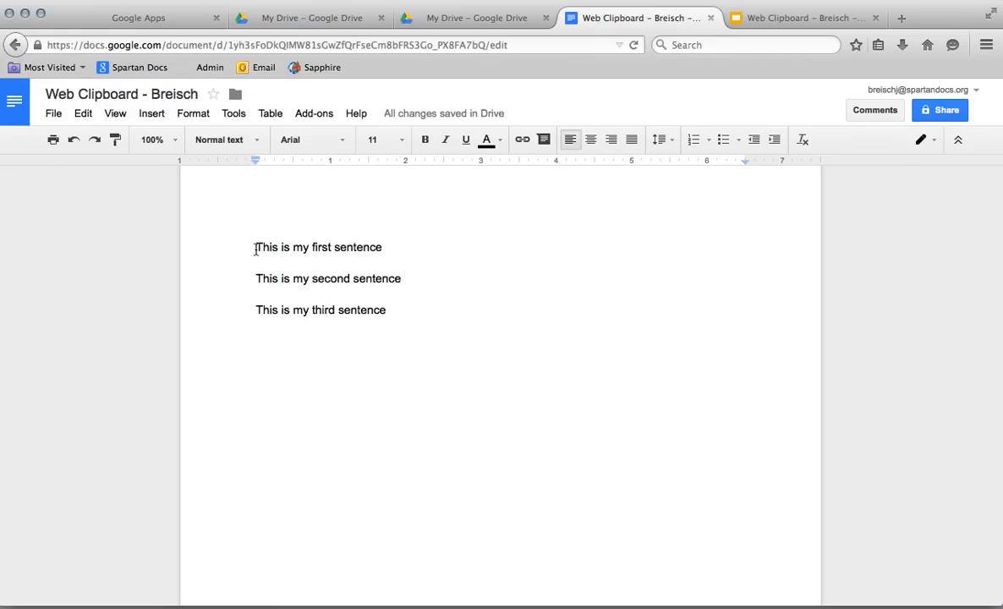
Step: Copy the first sentence to the web clipboard via Edit > Web clipboard
triple_click(317, 247)
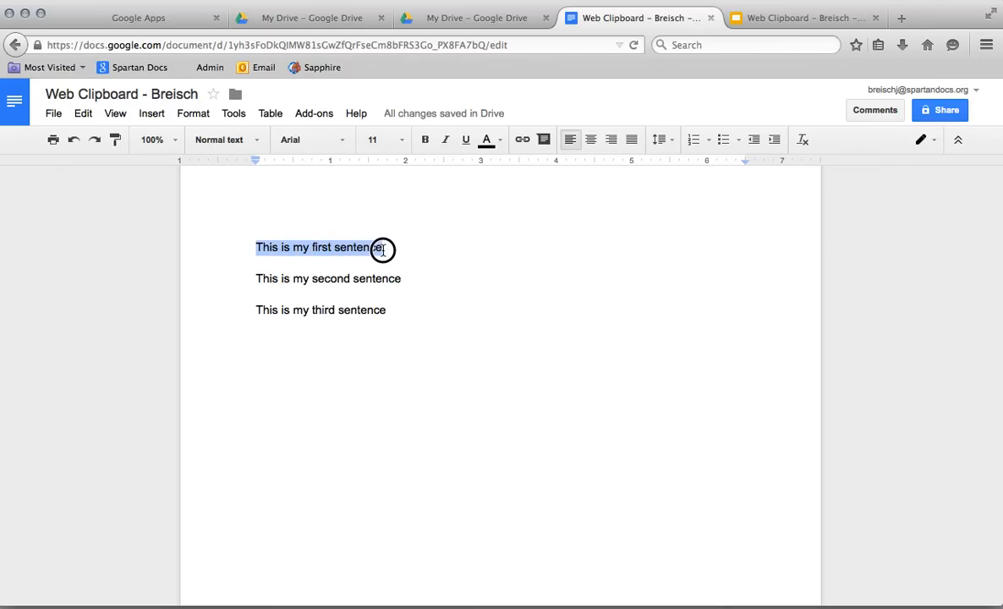
left_click(83, 113)
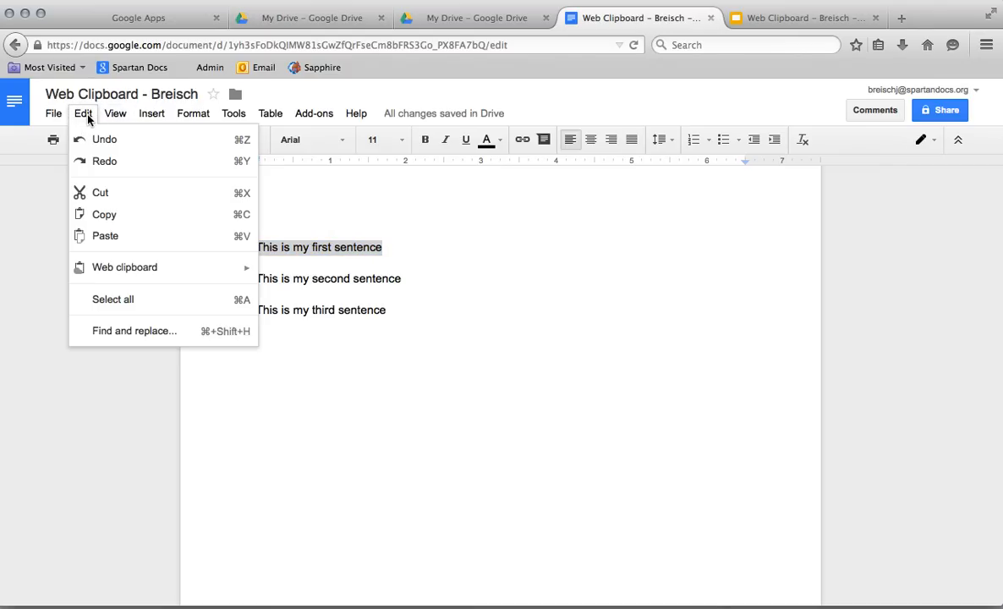
mouse_move(125, 266)
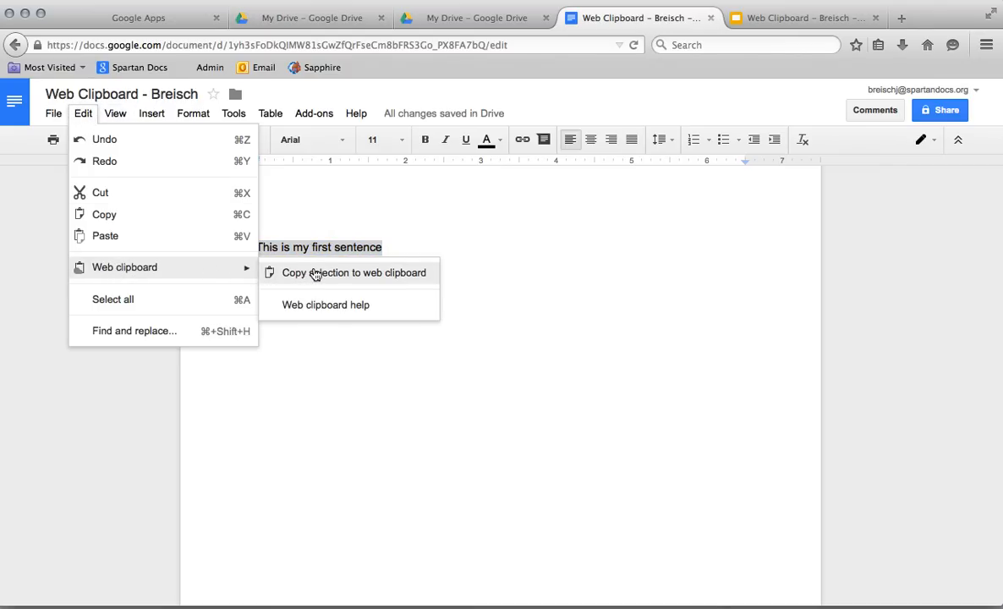
left_click(404, 278)
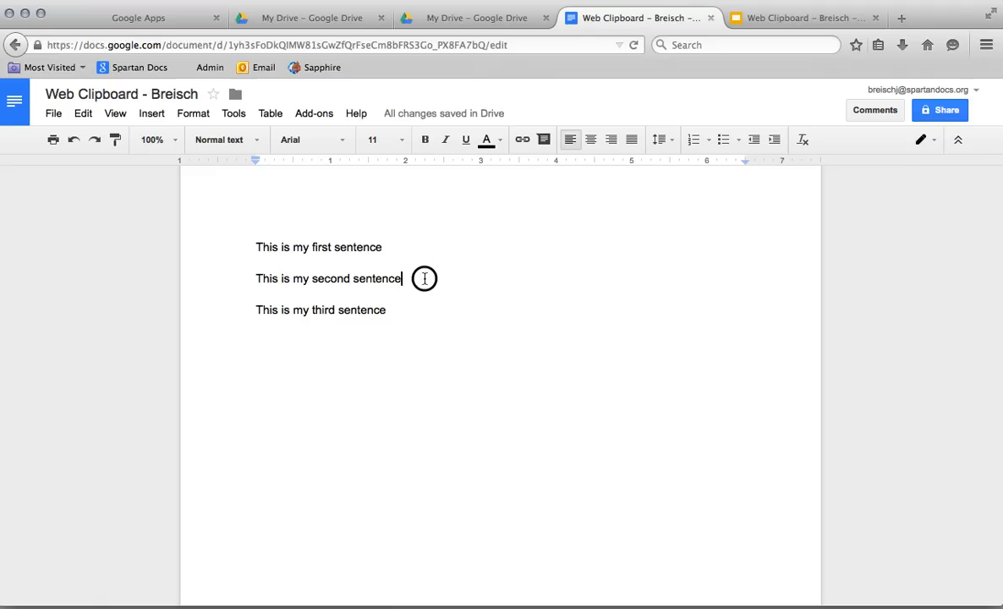
Step: Copy the second and third sentences to the web clipboard the same way
left_click(82, 112)
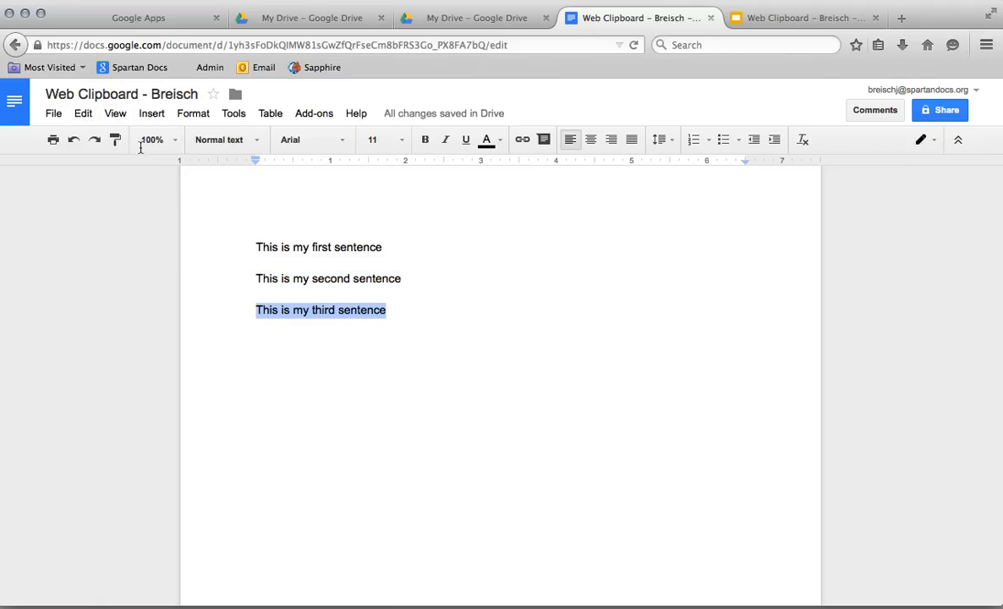
left_click(83, 113)
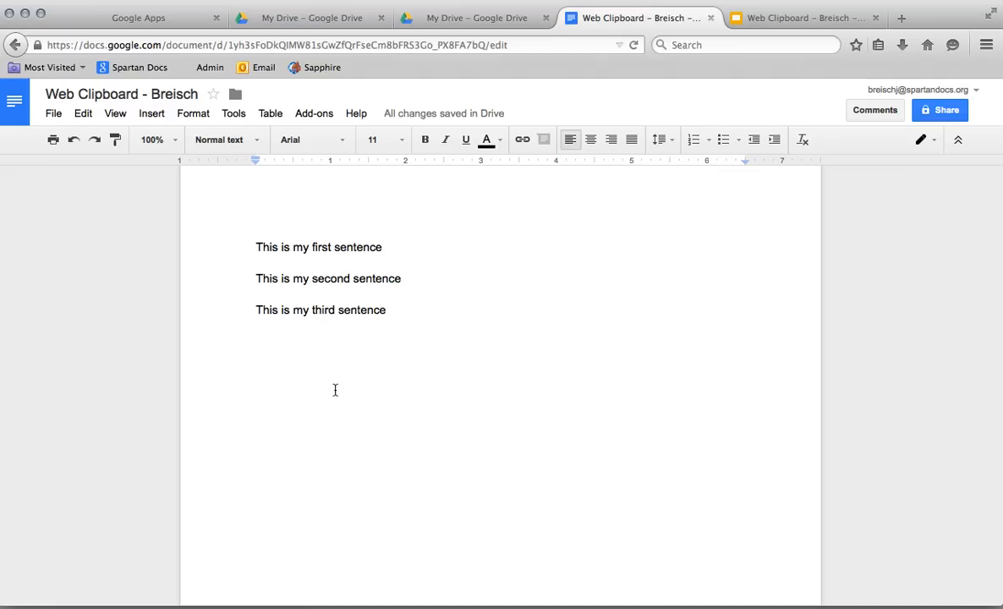
mouse_move(153, 202)
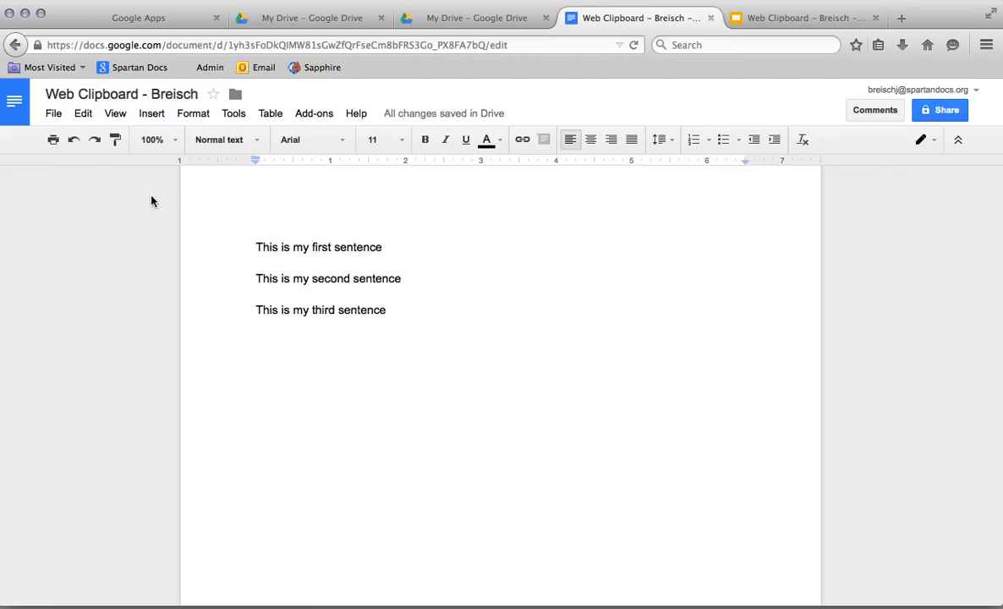
Step: Paste the first and second sentences from the web clipboard below the original text
left_click(83, 113)
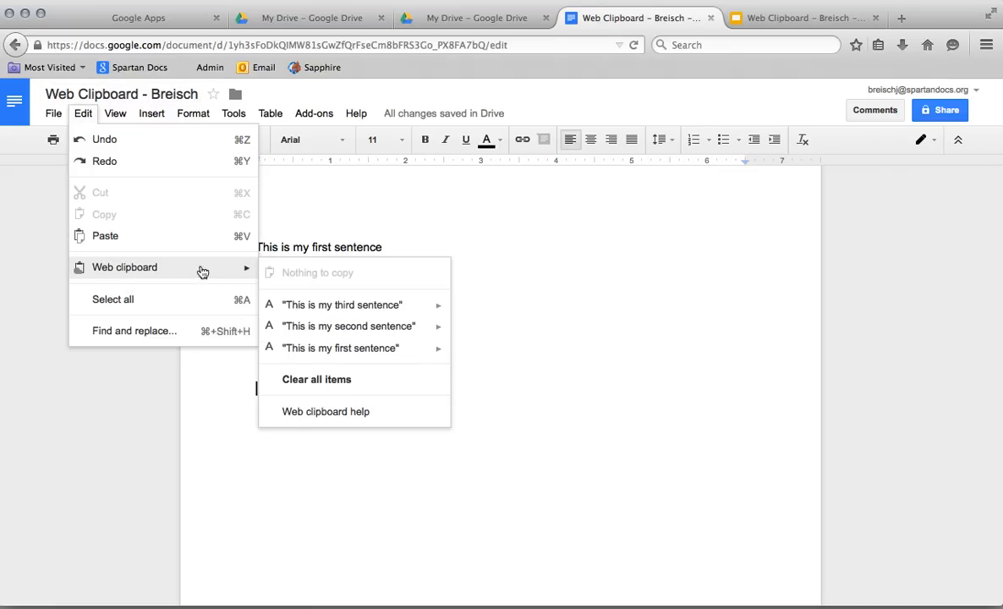
mouse_move(340, 348)
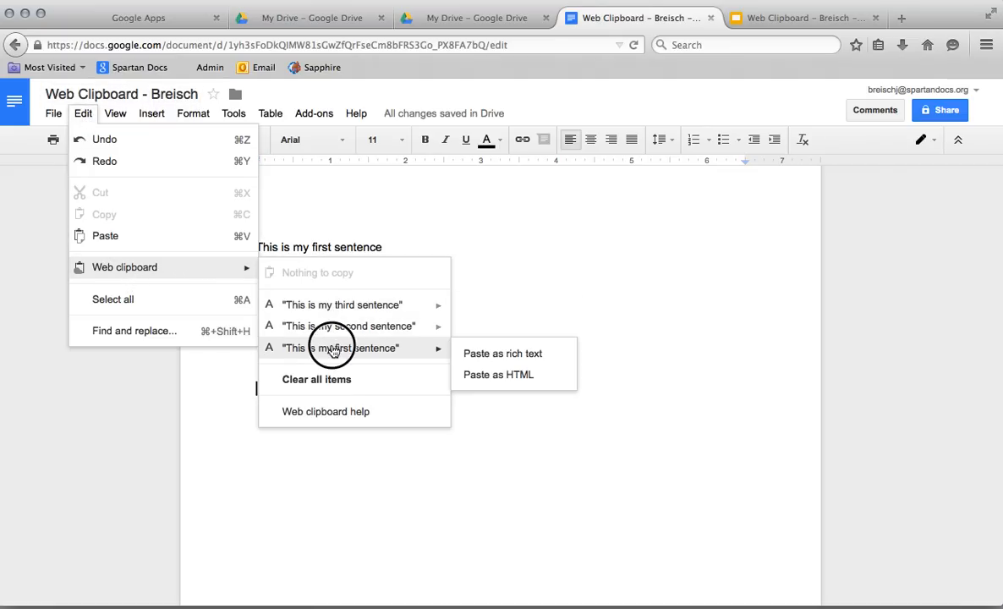
left_click(503, 353)
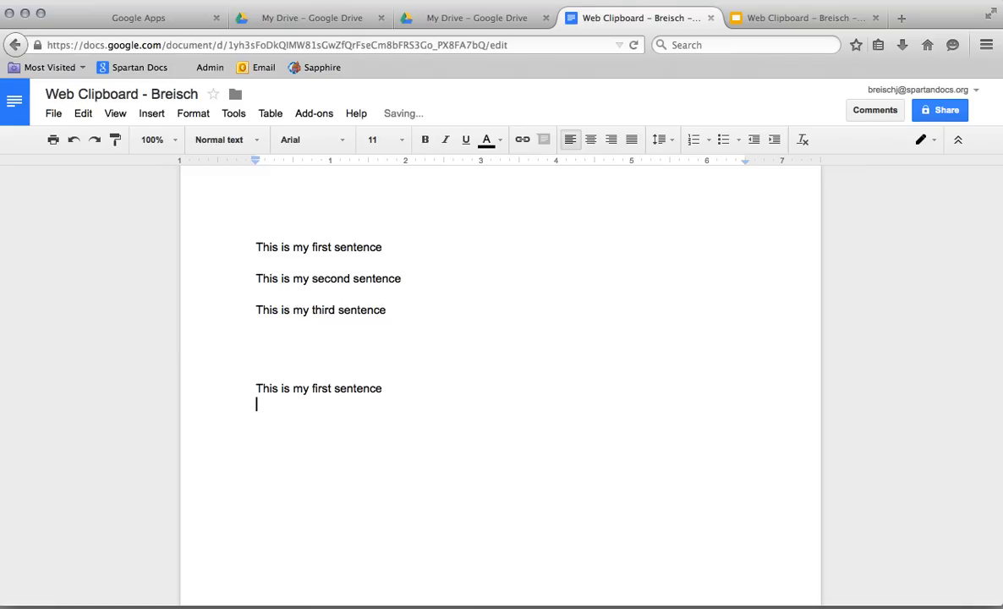
left_click(82, 112)
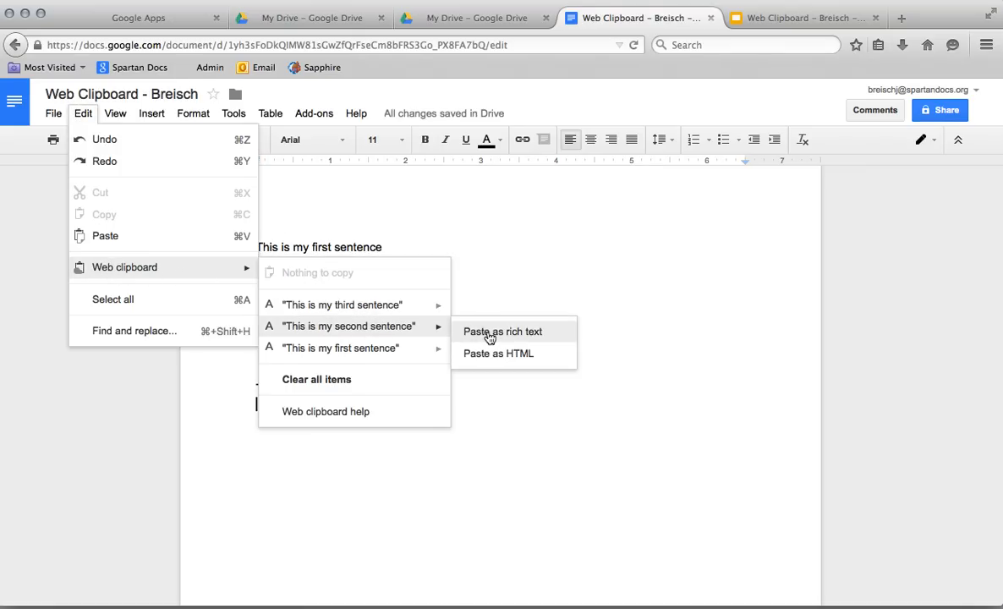
left_click(503, 332)
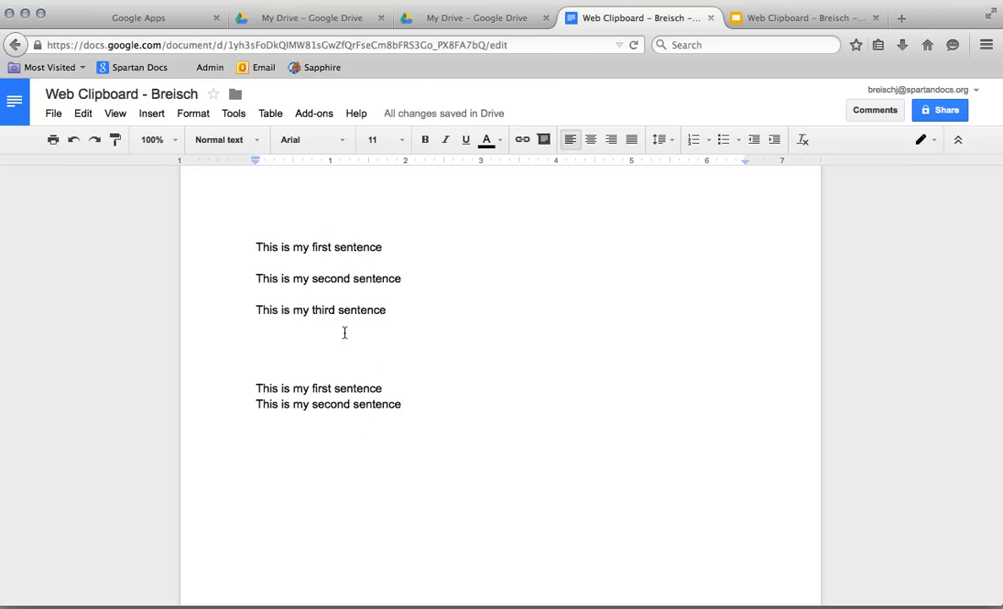
mouse_move(424, 372)
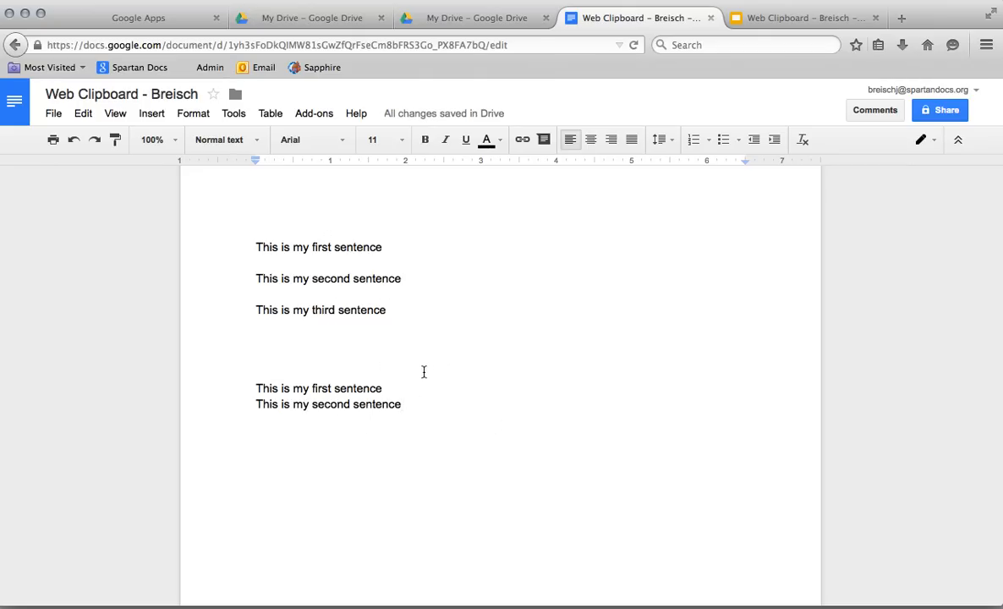
mouse_move(622, 65)
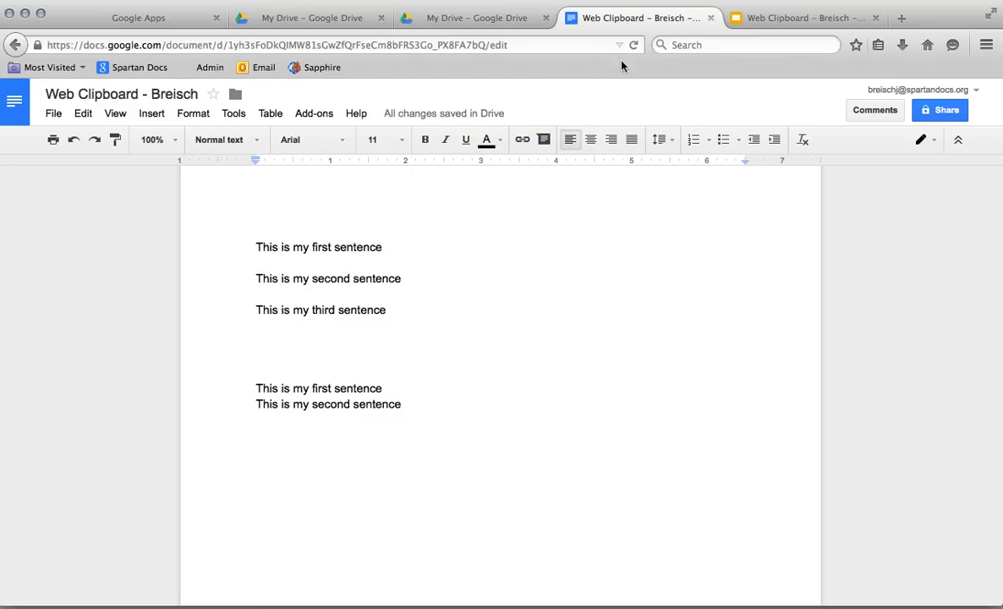
Step: Paste the first sentence into slide 1's title in the Slides deck and add a second slide
left_click(801, 16)
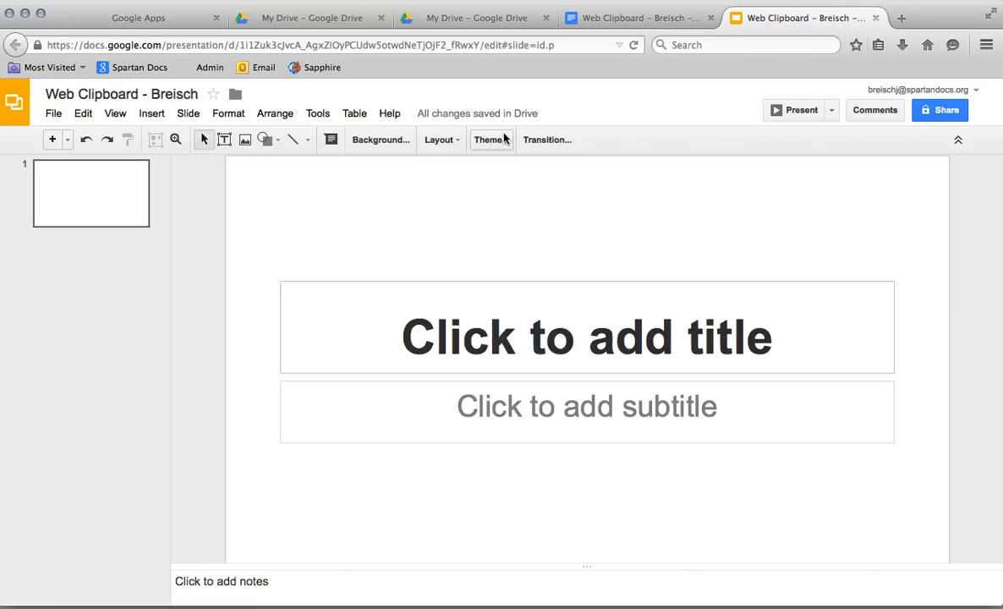
left_click(587, 337)
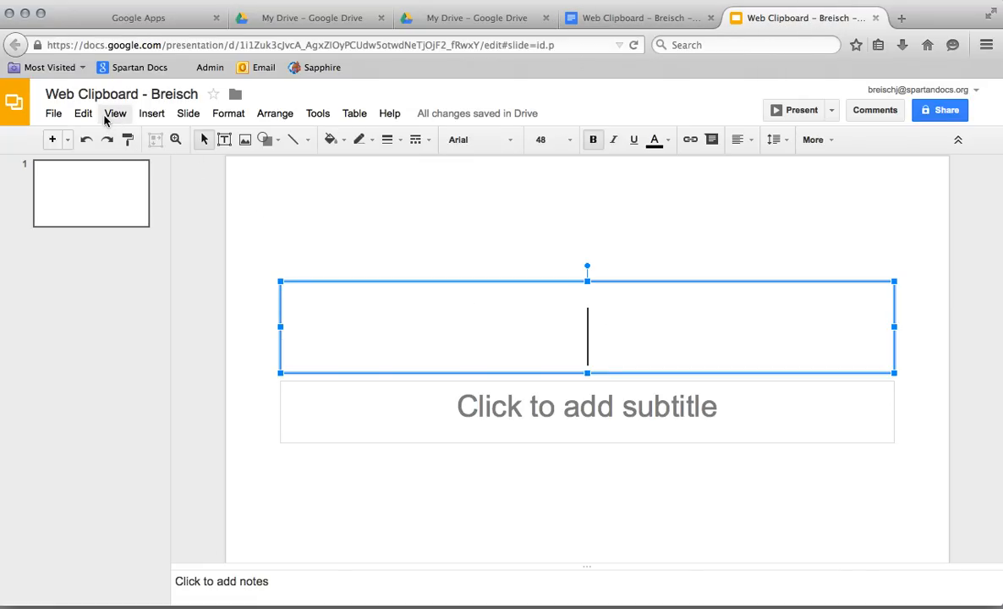
left_click(83, 113)
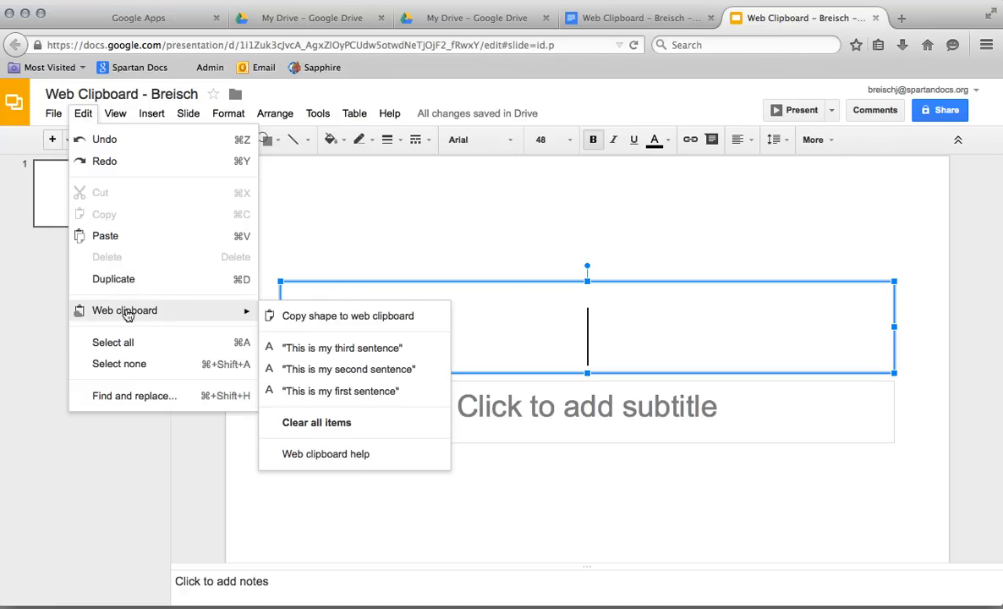
mouse_move(340, 391)
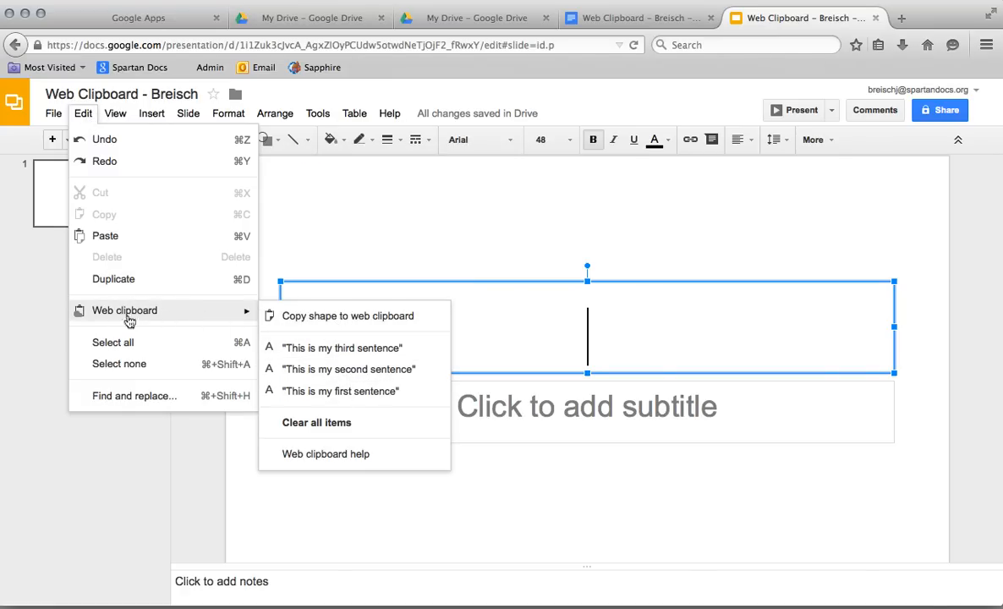
mouse_move(140, 314)
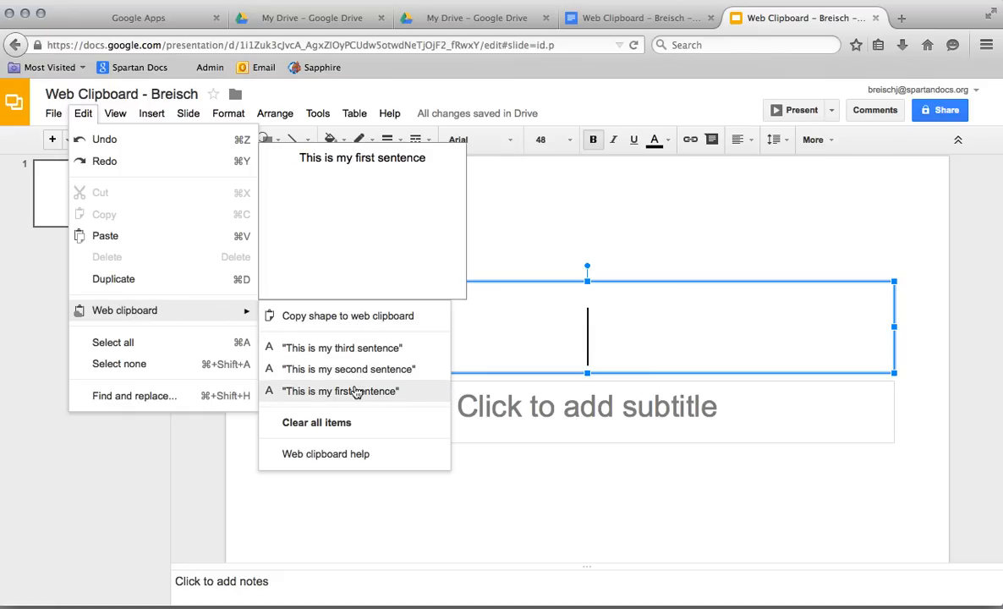
left_click(340, 391)
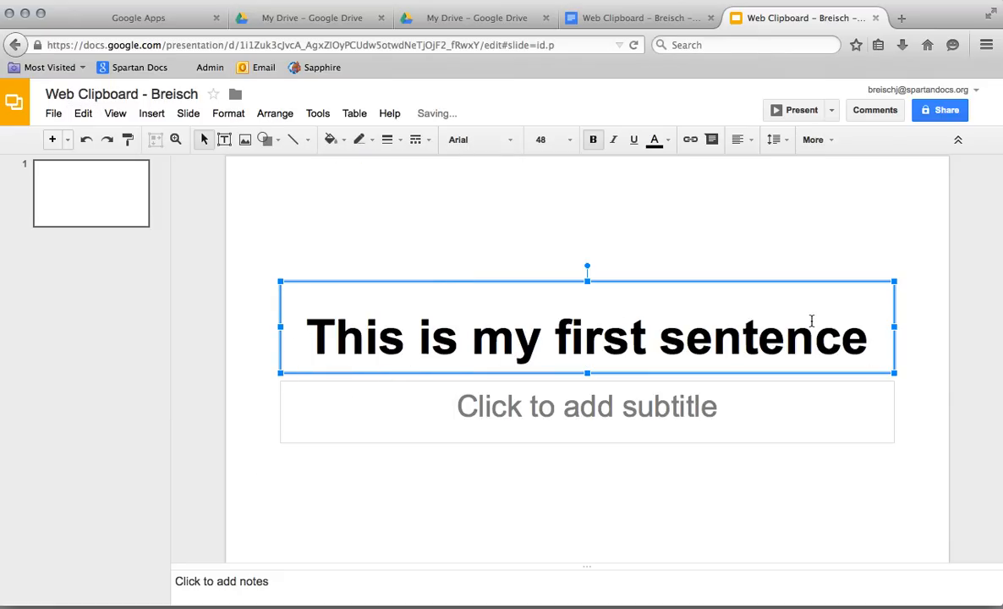
left_click(51, 140)
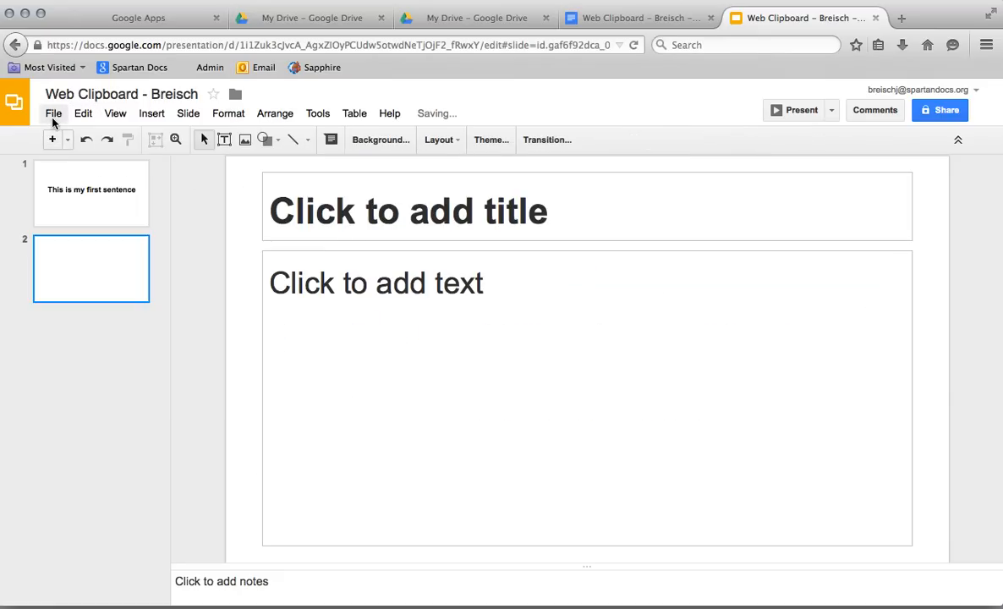
Step: Paste the second sentence onto slide 2 from the web clipboard and return to slide 1
left_click(83, 113)
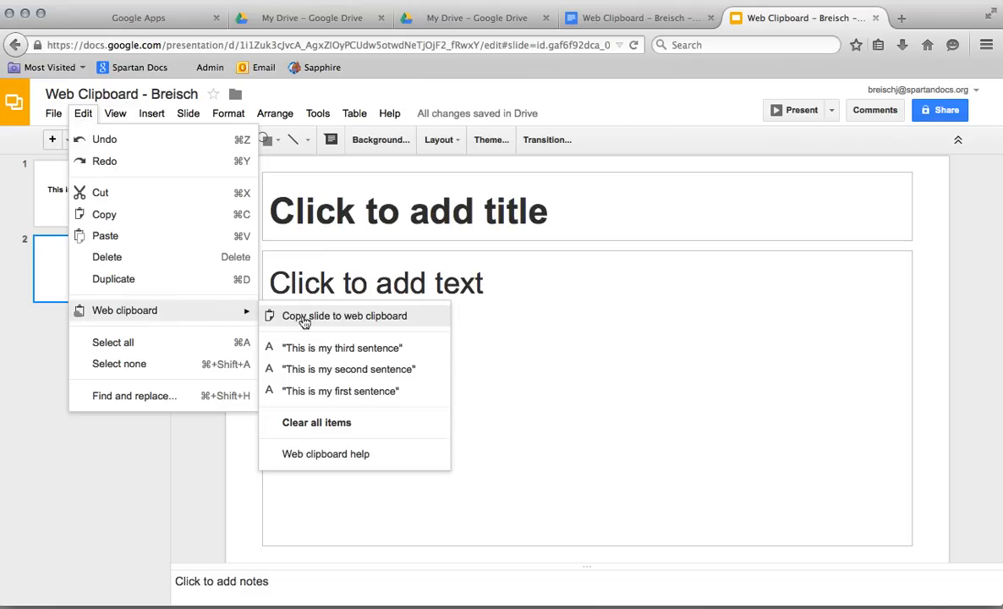
left_click(349, 368)
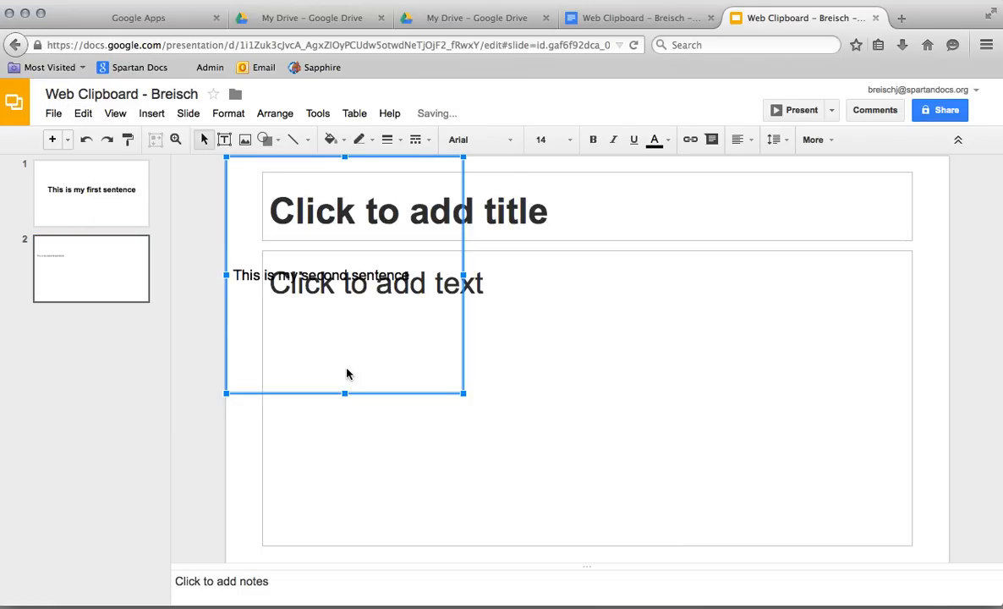
left_click(321, 275)
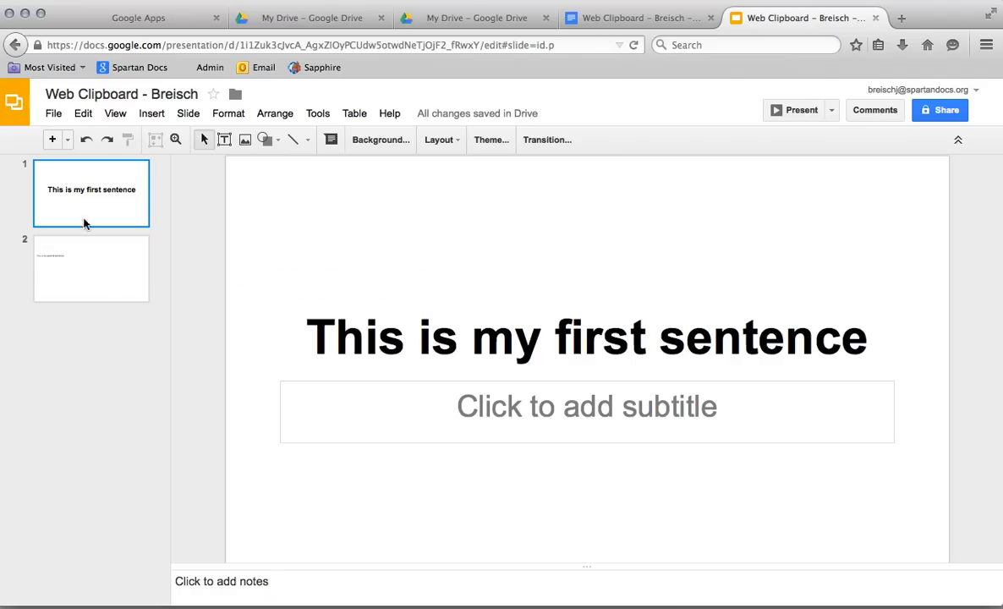
mouse_move(266, 252)
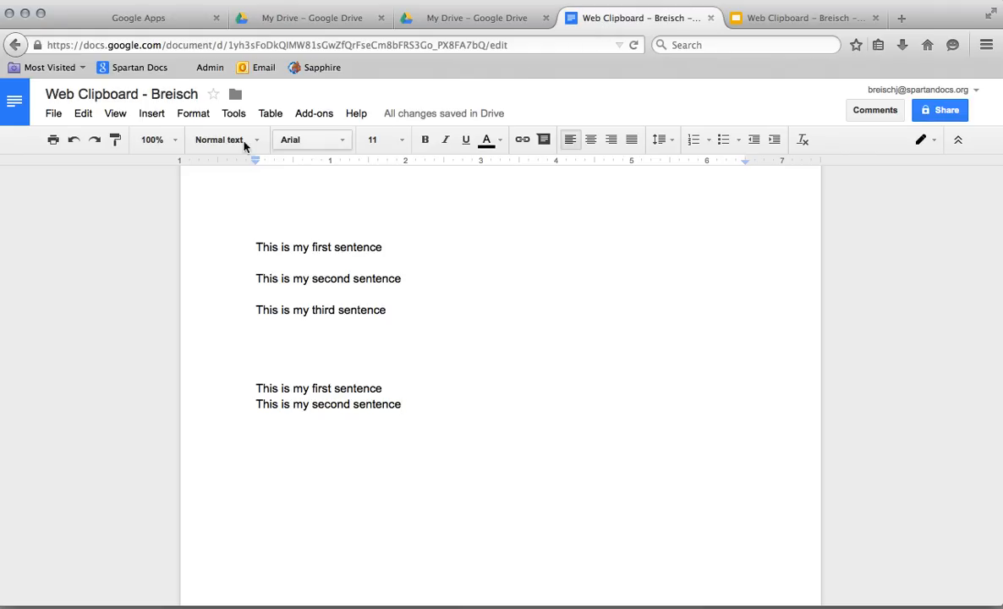
Step: Reopen Edit > Web clipboard in the doc and confirm it shows 'Nothing to copy'
left_click(83, 113)
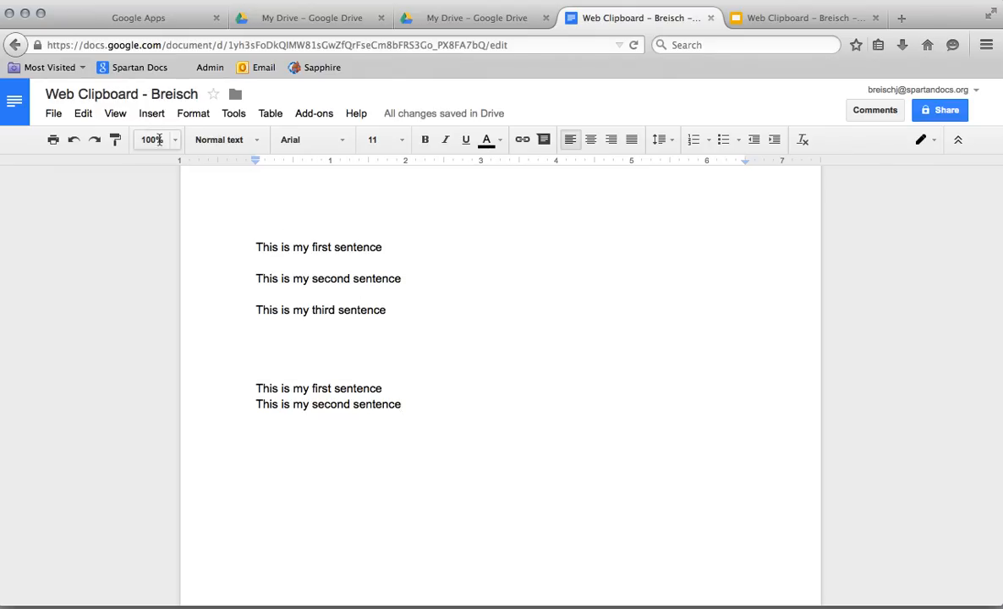
left_click(83, 112)
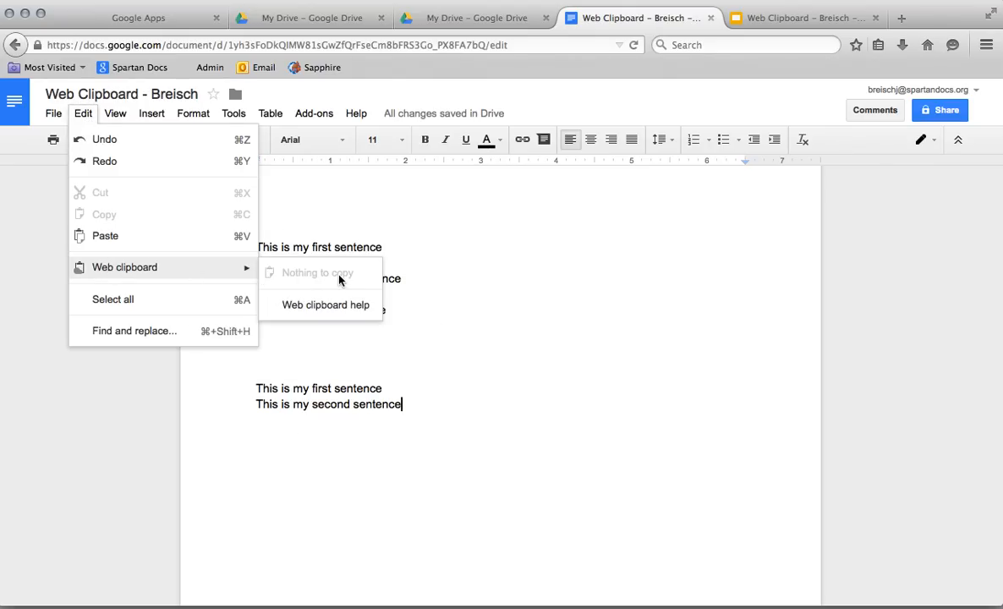
mouse_move(314, 278)
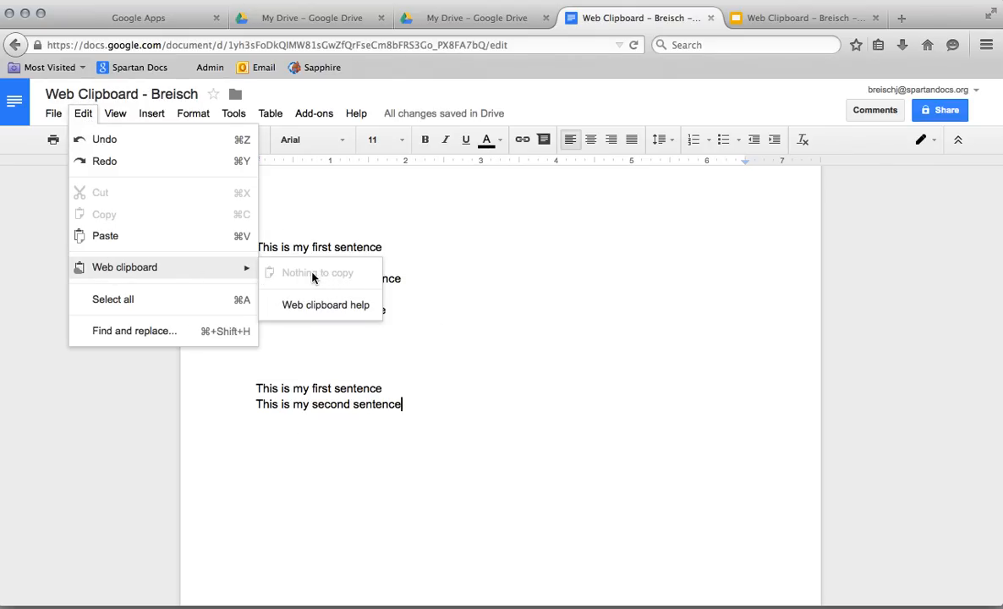
mouse_move(320, 276)
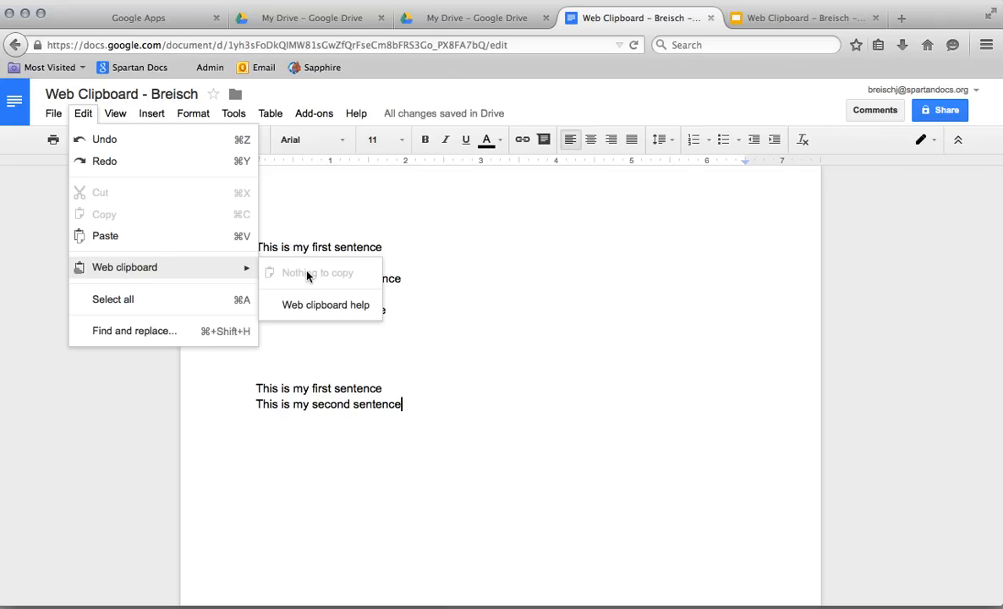
mouse_move(328, 275)
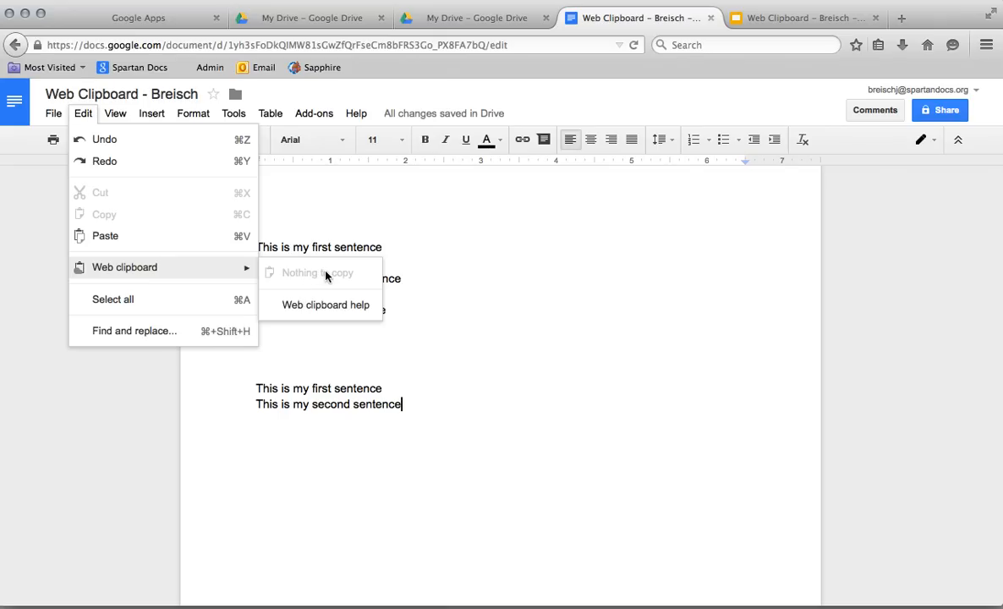